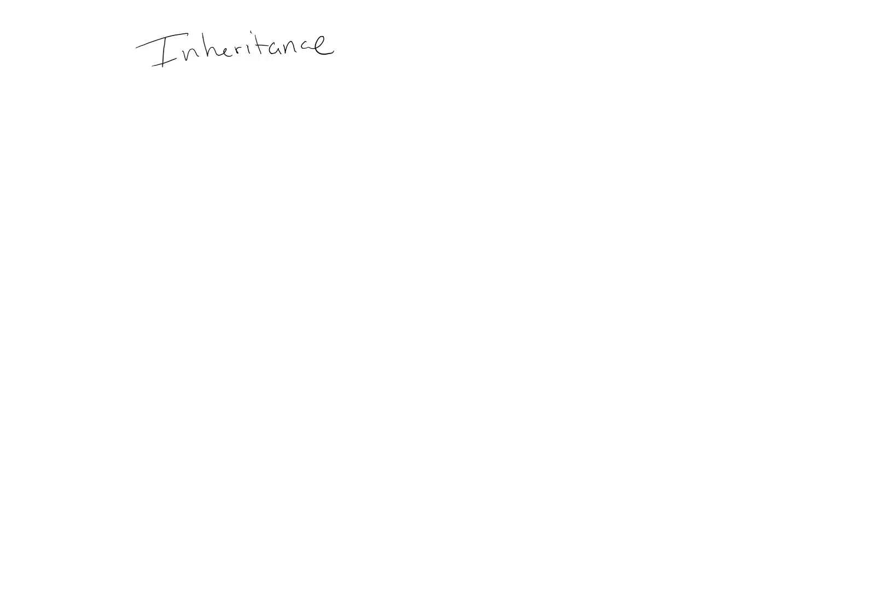
- Draw a horizontal pen line beneath the handwritten title 'Inheritance'
left_click_drag(216, 88, 314, 85)
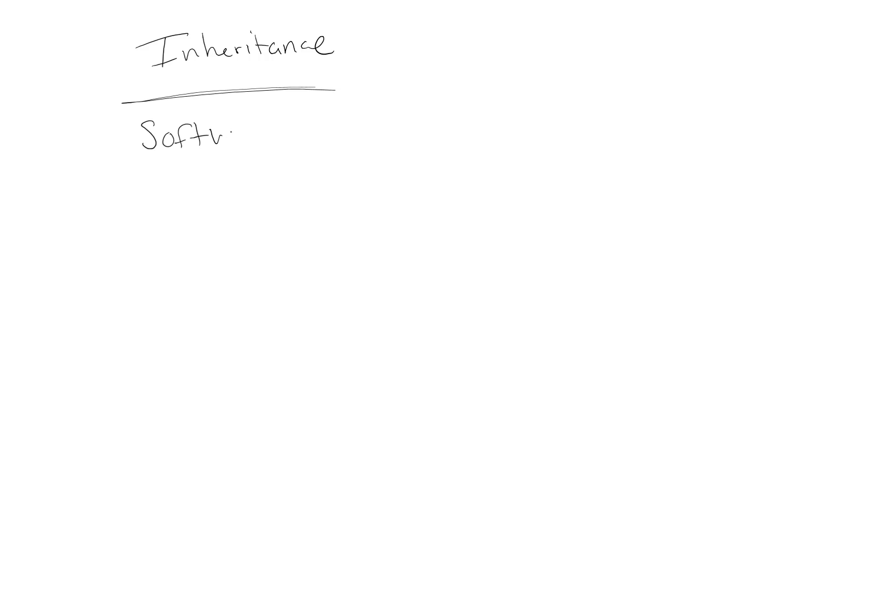
- Handwrite 'Software reuse', 'new classes' and 'Specific - trait, prop' as three lines
type("ware re")
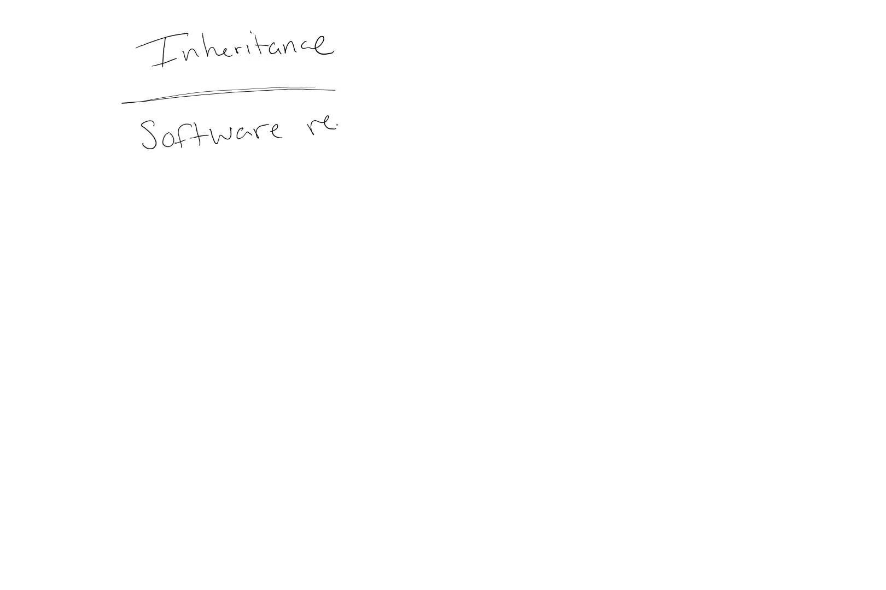
type("euse")
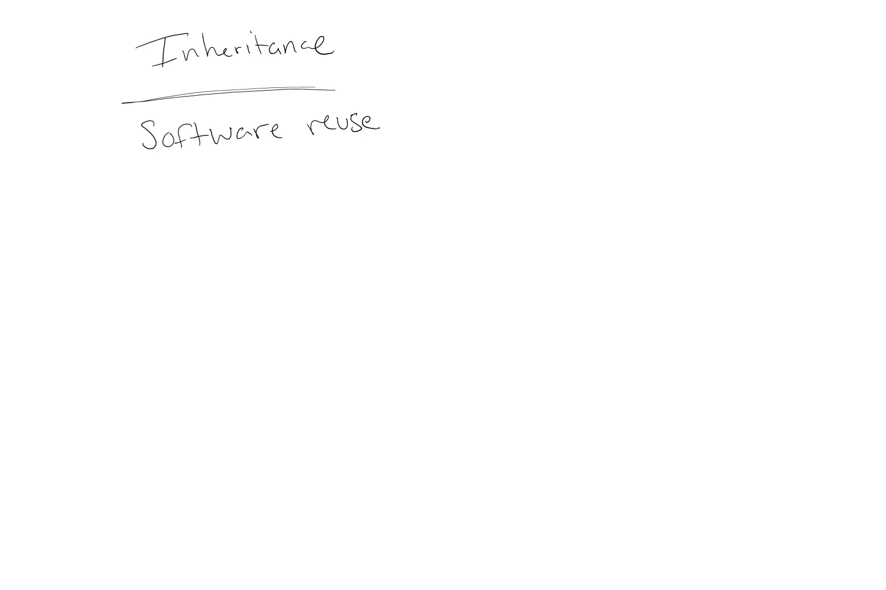
type("Ne")
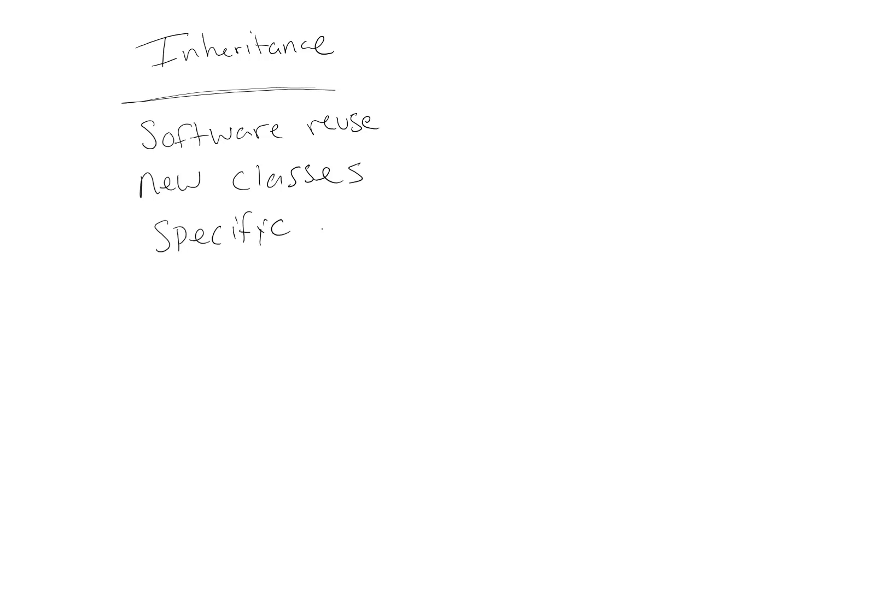
type("- trait.")
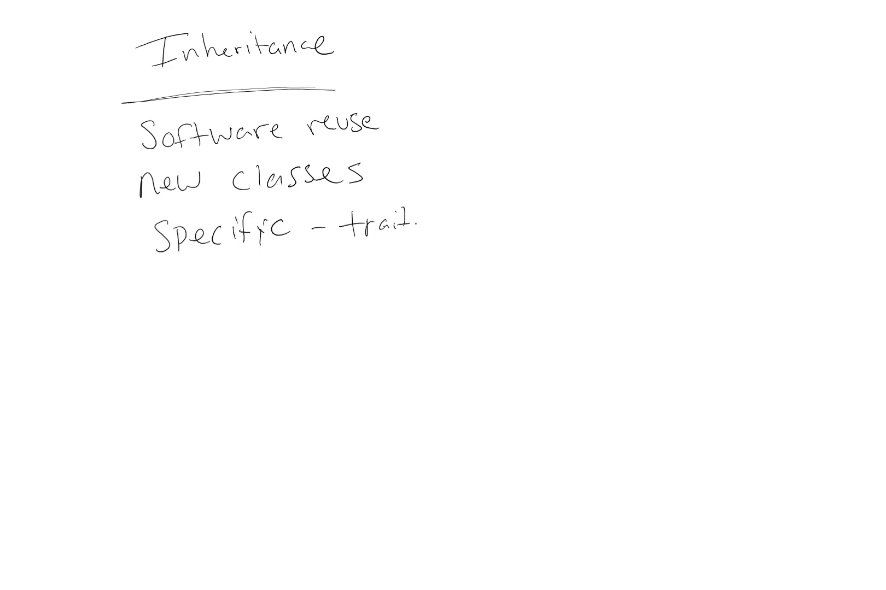
type(", prop")
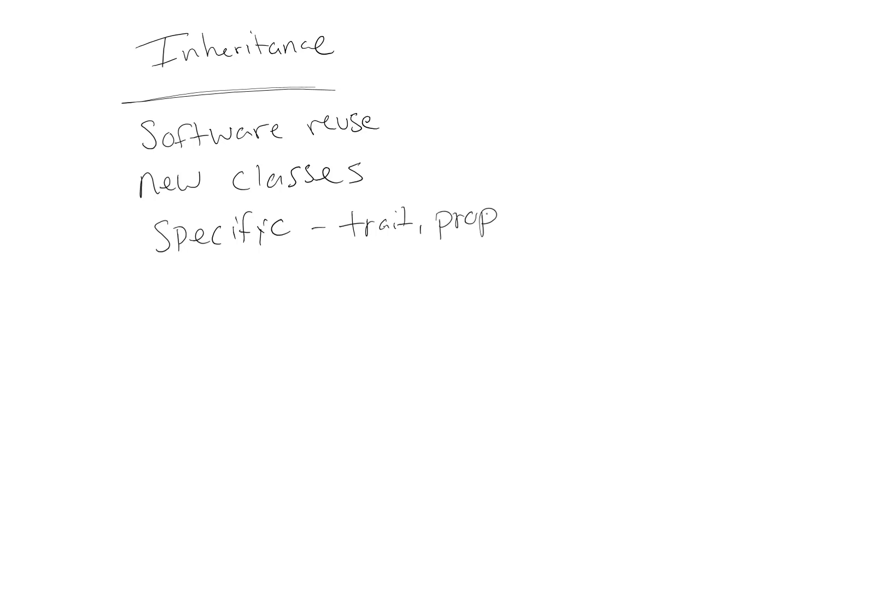
scroll("down", 3)
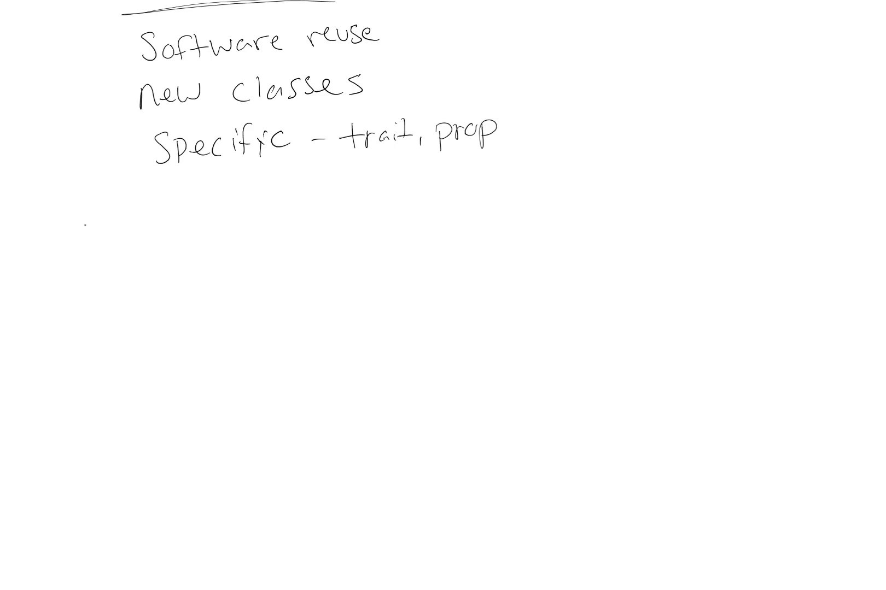
- Write 'Base class - existing class (general)' and underline 'Base class'
type("Base class -")
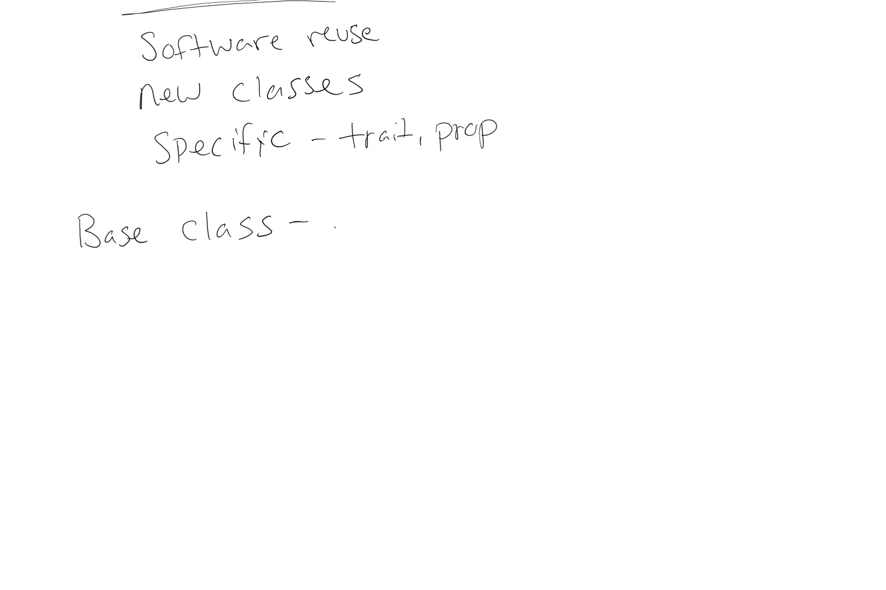
type("existing c")
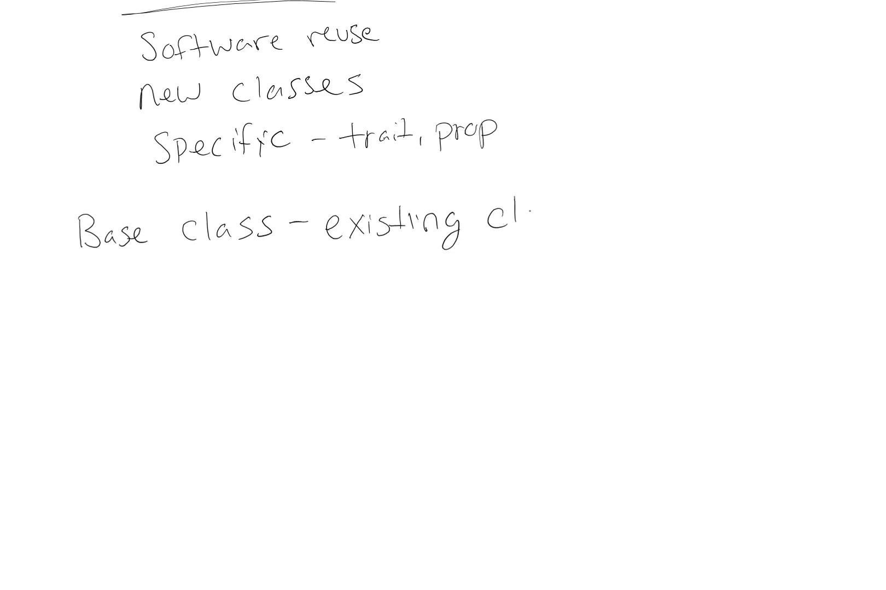
type("lass")
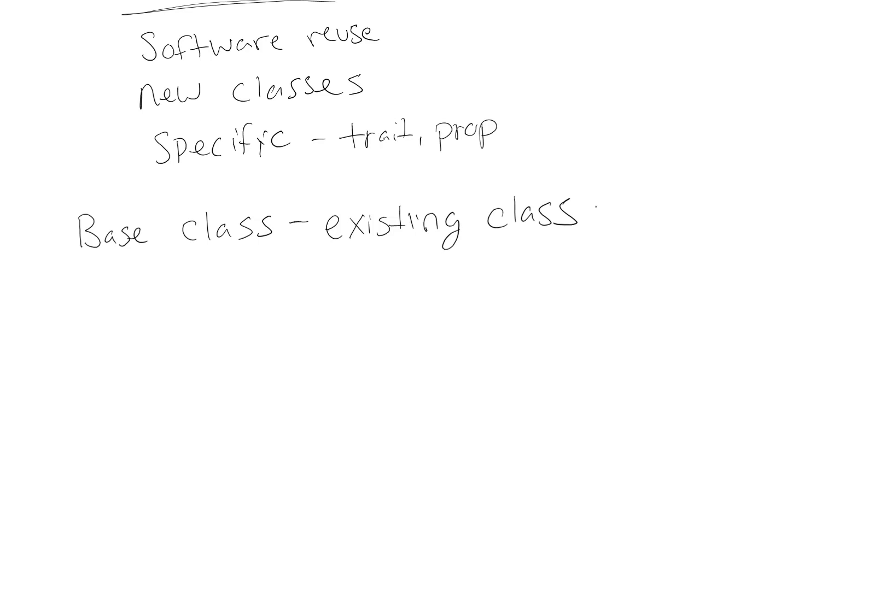
type("( gener")
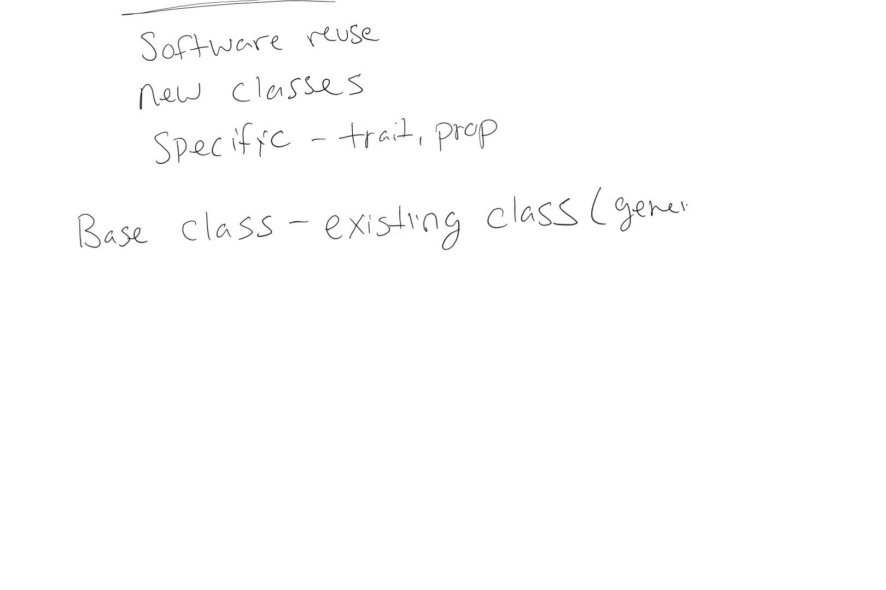
type("general)")
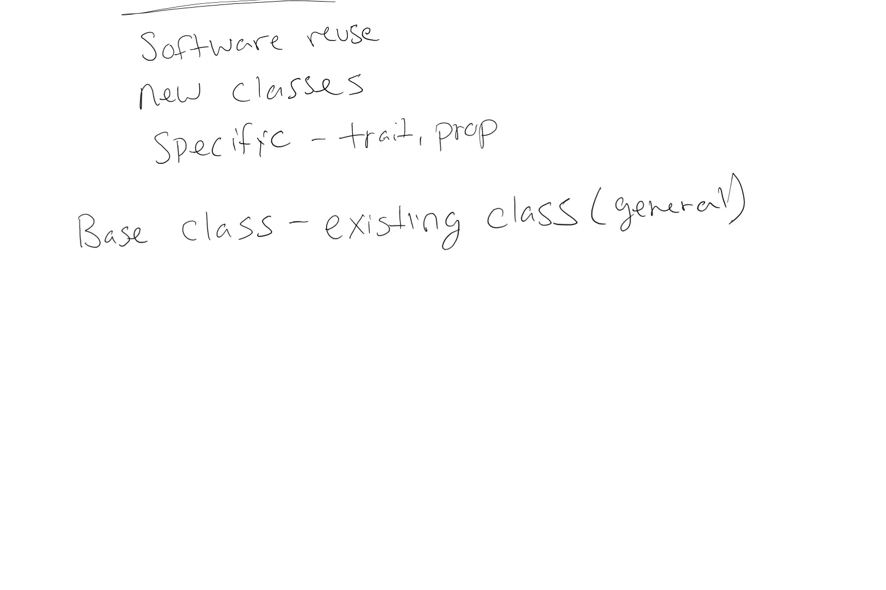
left_click_drag(85, 260, 271, 257)
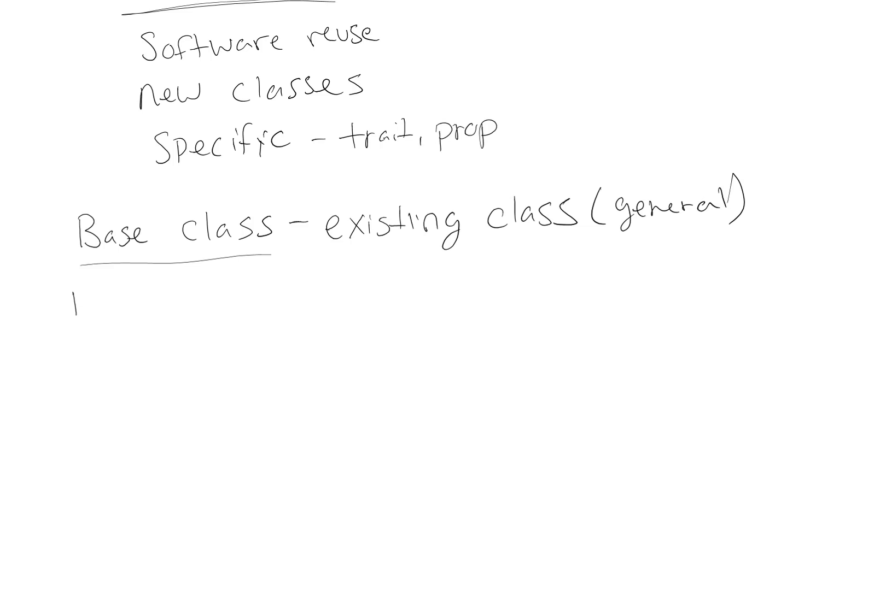
- Write 'Derived class - new class (child)', append '(parent)', and underline 'general'
type("Derived.")
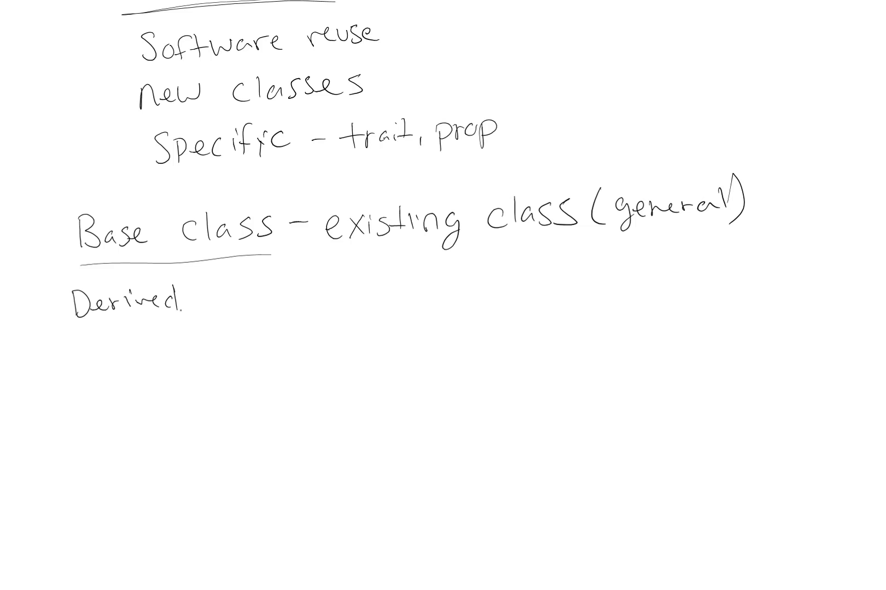
type("class —")
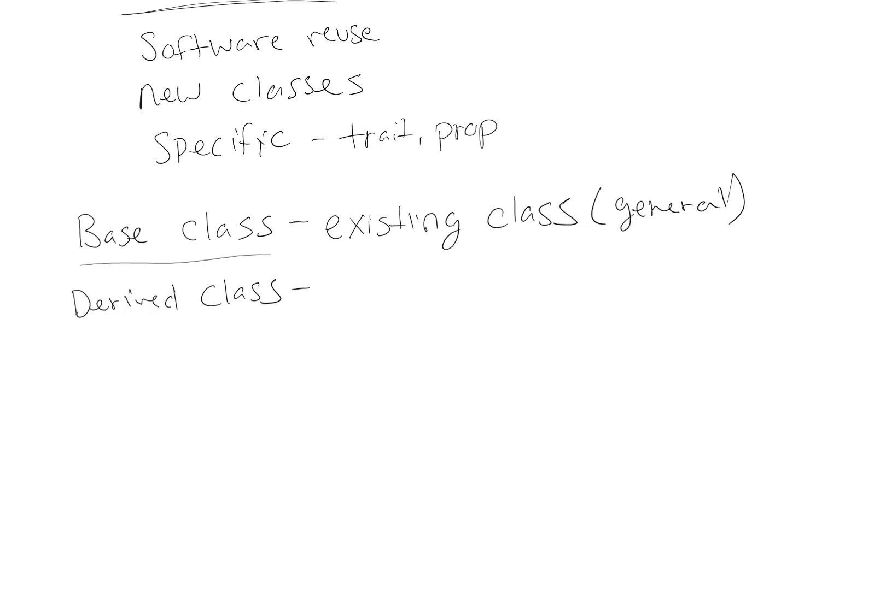
type("ne")
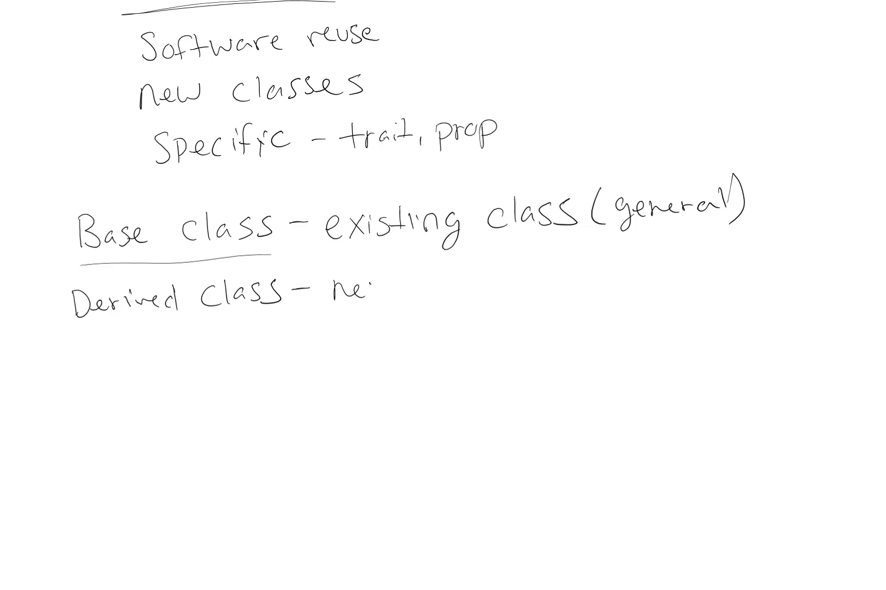
type("new class")
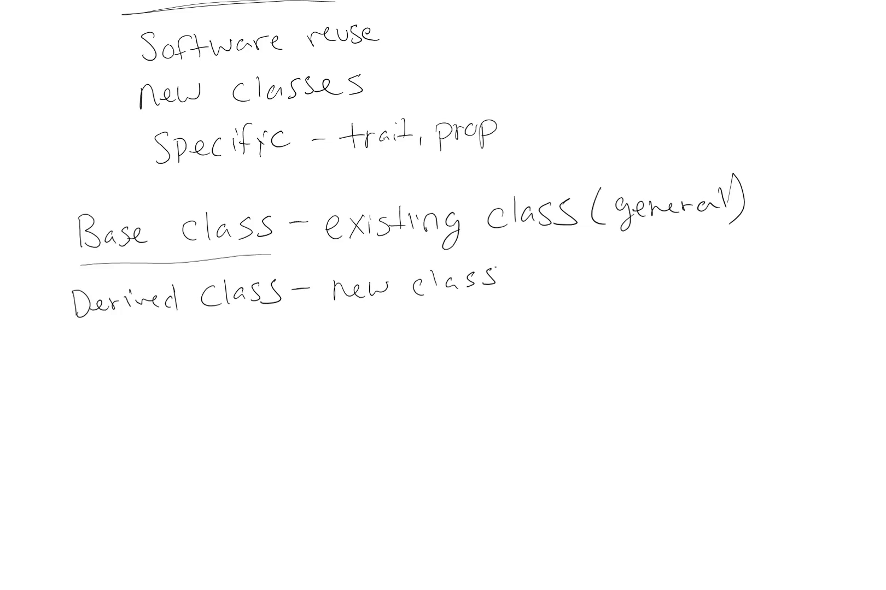
type("pa")
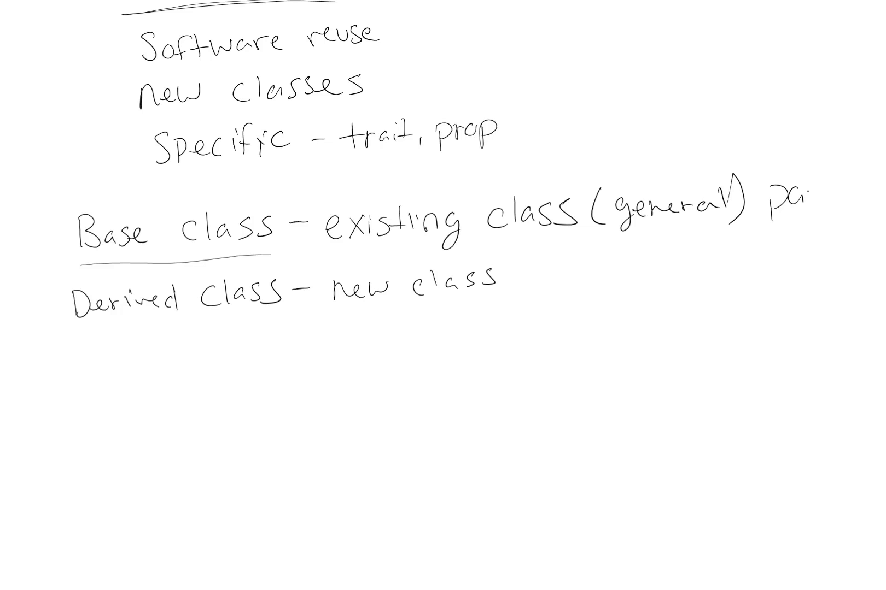
type("(parent")
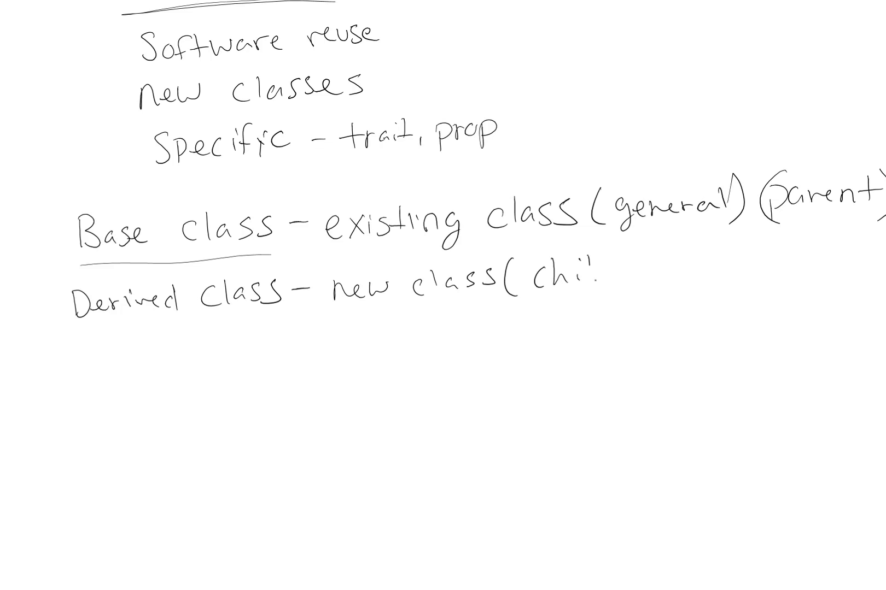
type("child.)")
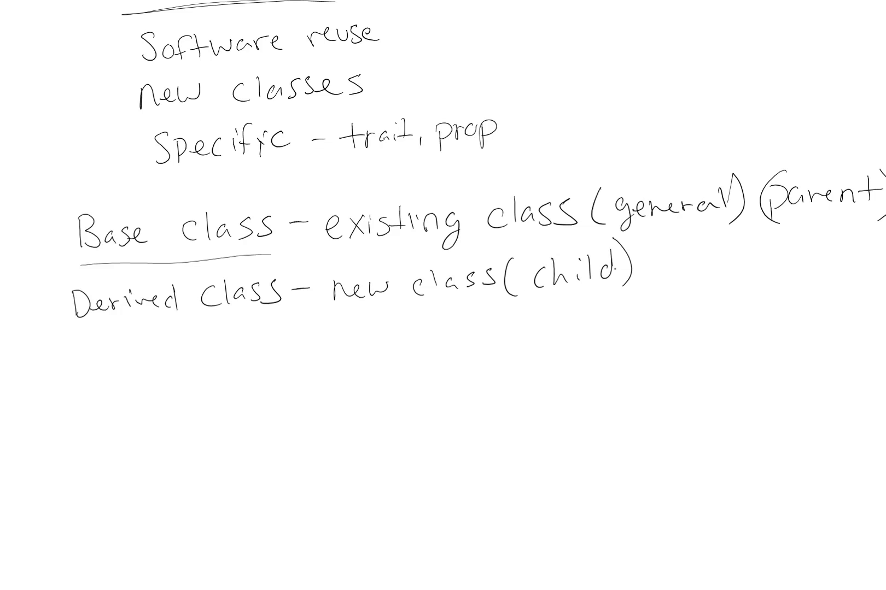
left_click_drag(608, 233, 731, 226)
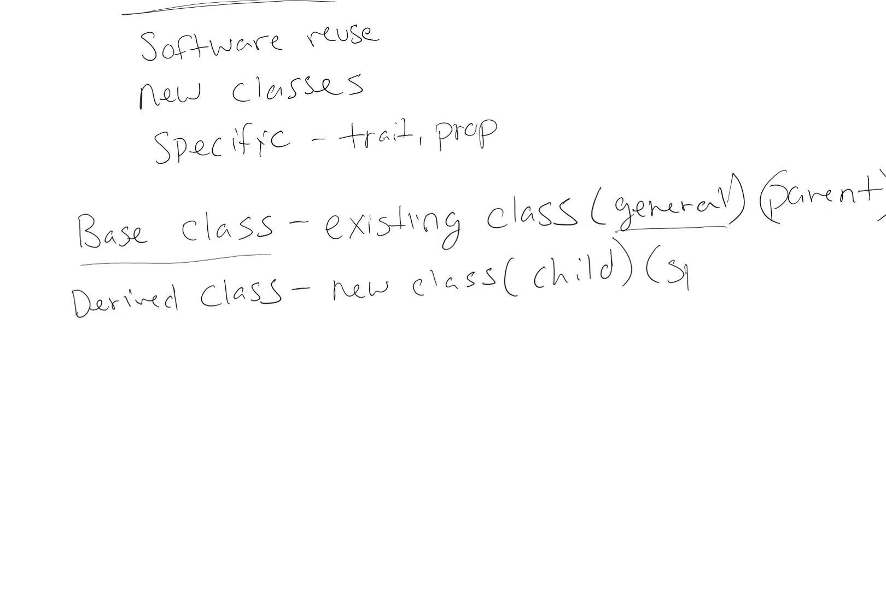
- Begin writing '(specifi…' after '(child)' on the derived class line
type("specifi")
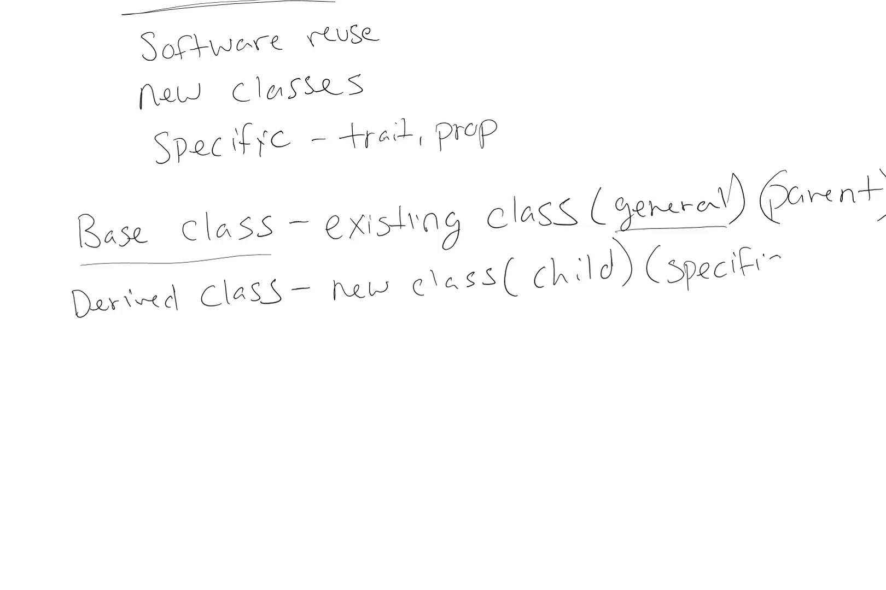